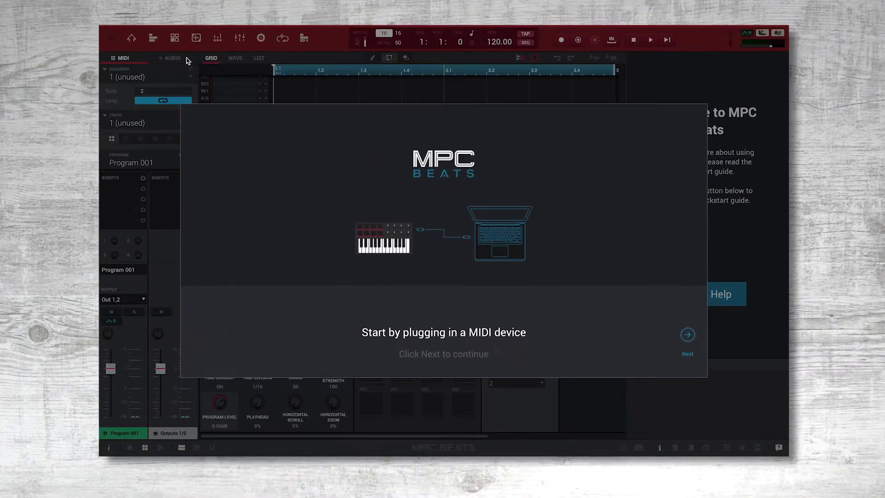
# Skip the MIDI device step and accept the Akai MPK Mini mkII controller map.
pyautogui.click(688, 334)
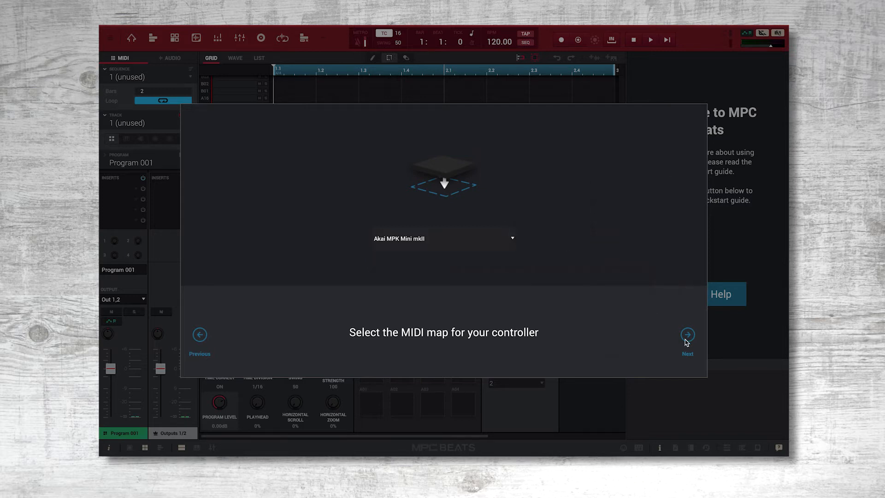
pyautogui.click(687, 334)
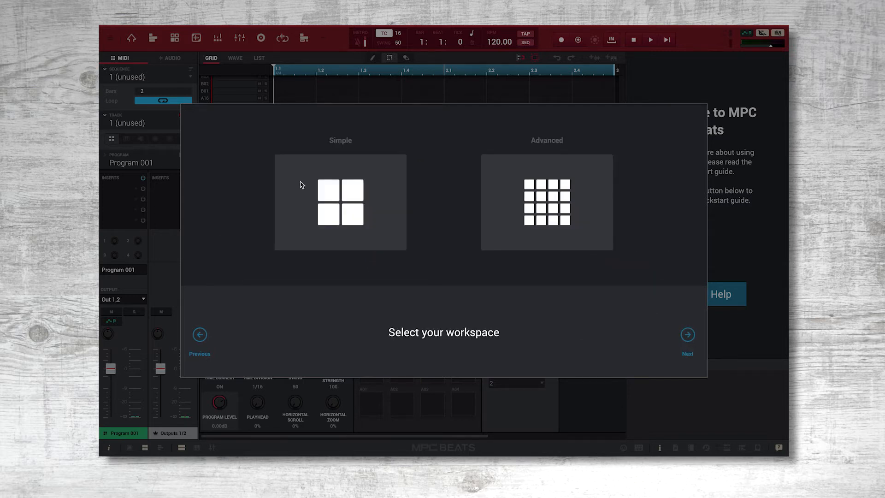
# Pick the Advanced workspace instead of Simple and complete the setup wizard.
pyautogui.click(340, 202)
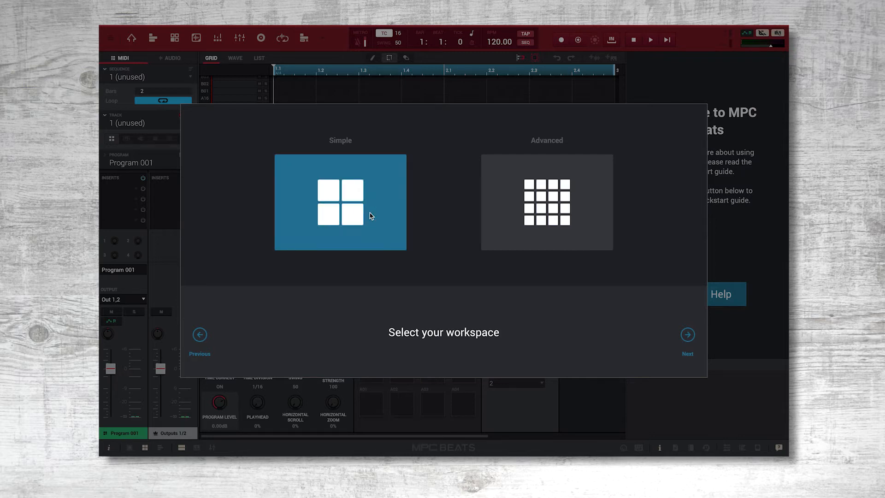
pyautogui.click(547, 202)
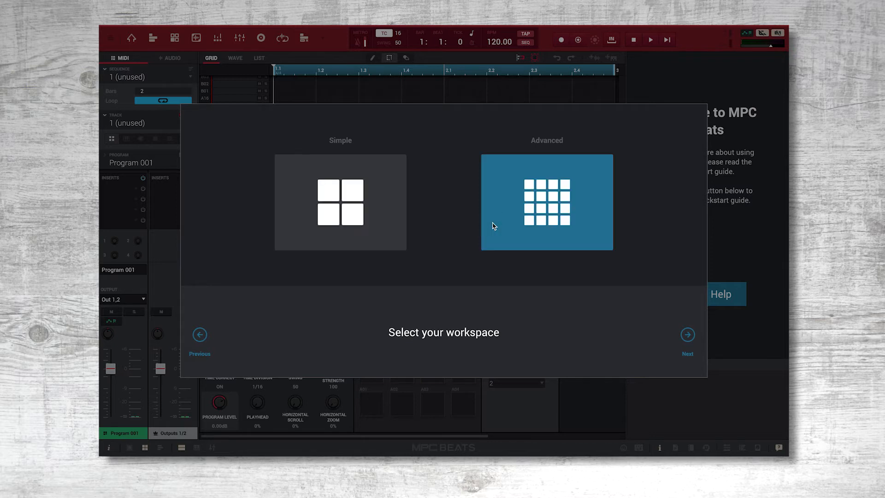
pyautogui.click(687, 334)
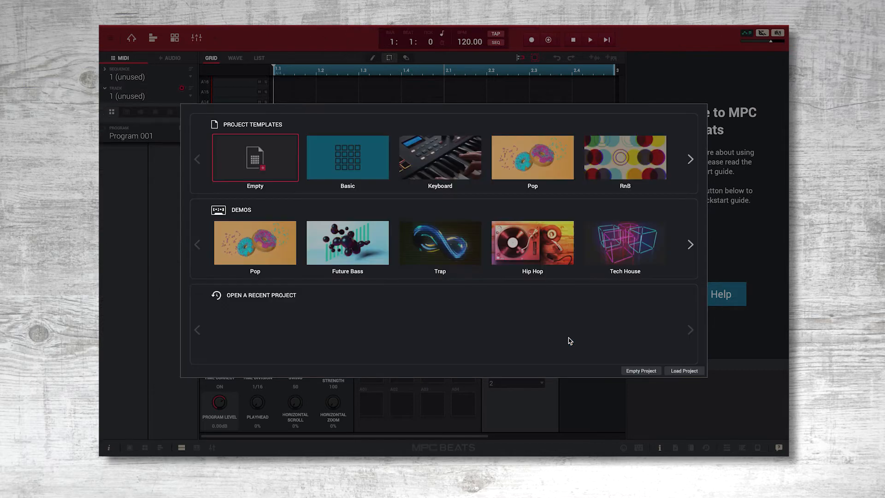
# Page through the Demos row and load the Trap demo project at 107 BPM.
pyautogui.click(689, 244)
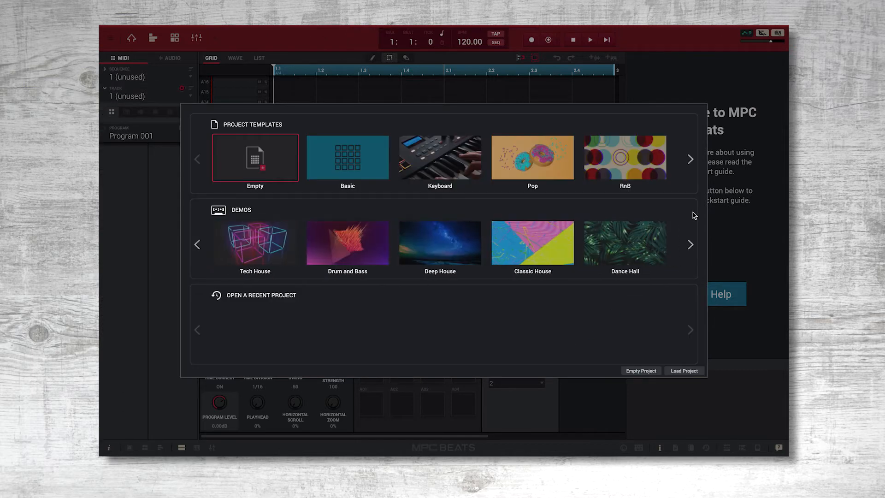
pyautogui.click(690, 159)
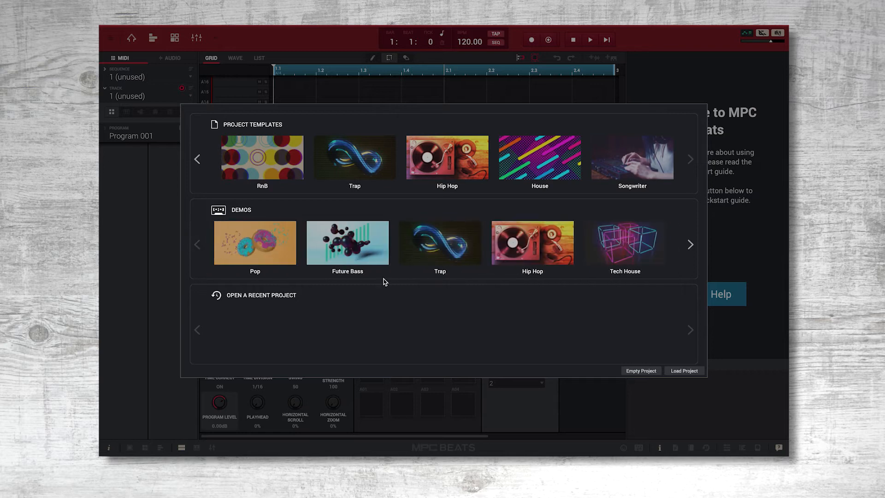
pyautogui.moveTo(432, 265)
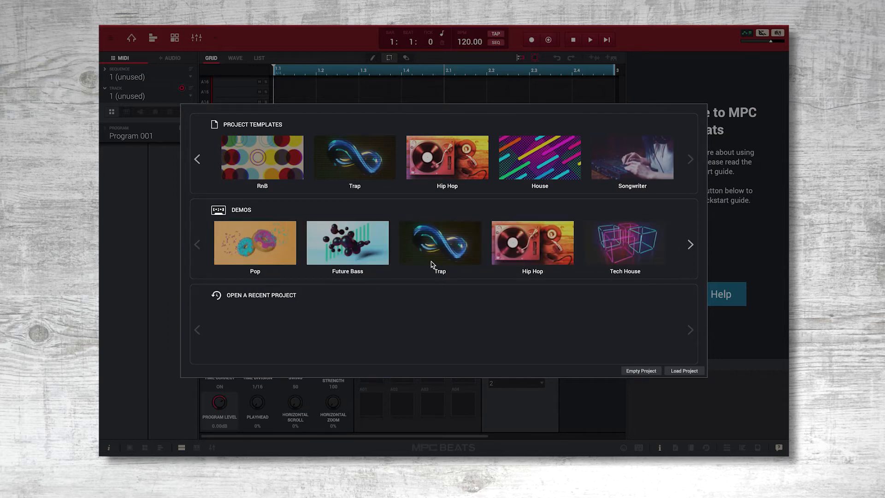
pyautogui.click(440, 243)
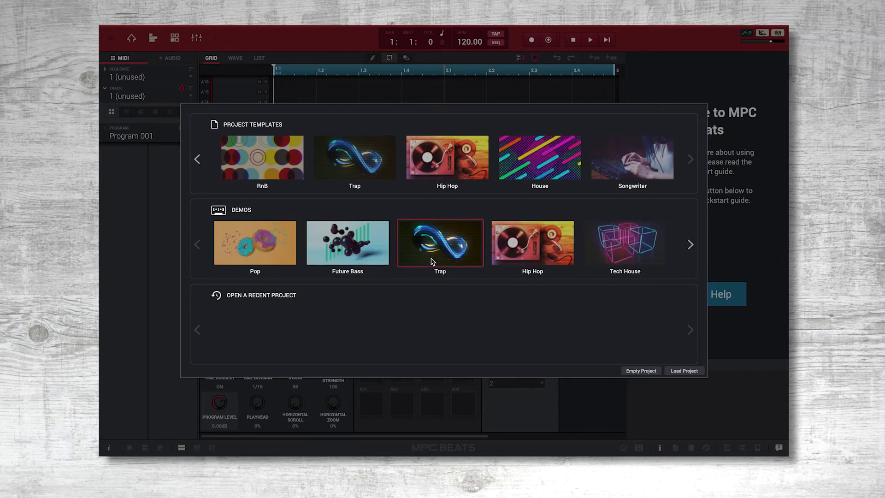
pyautogui.doubleClick(440, 243)
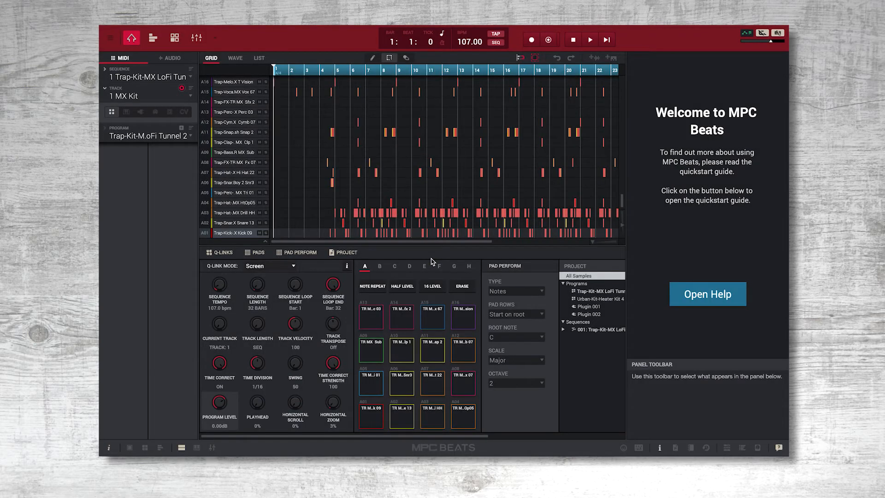
pyautogui.moveTo(568, 259)
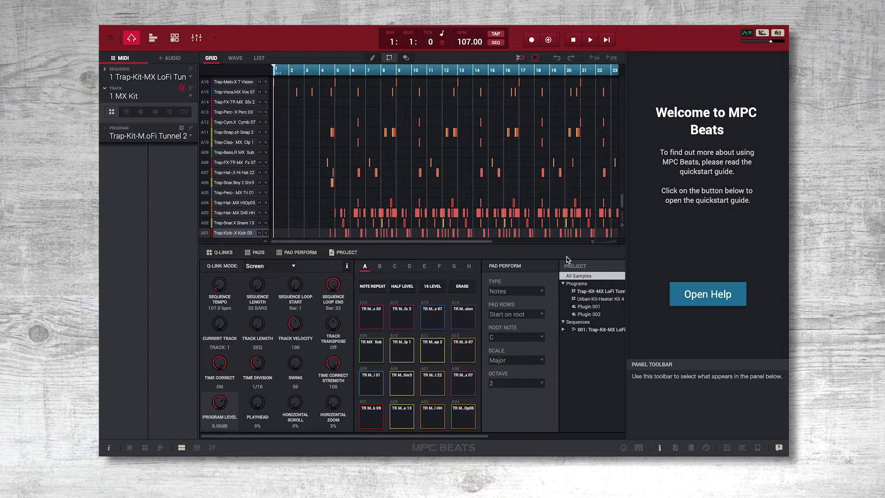
pyautogui.moveTo(701, 294)
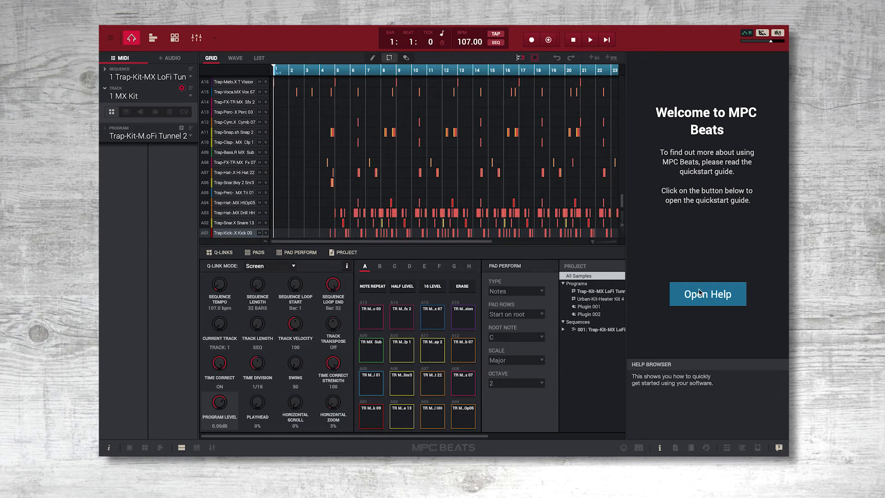
pyautogui.moveTo(718, 324)
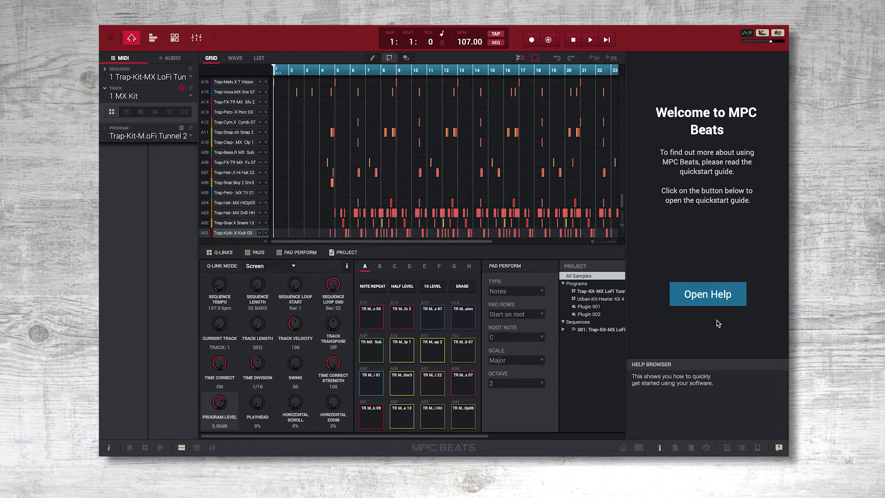
# Dismiss the Welcome to MPC Beats side panel to reveal the sample list.
pyautogui.click(707, 294)
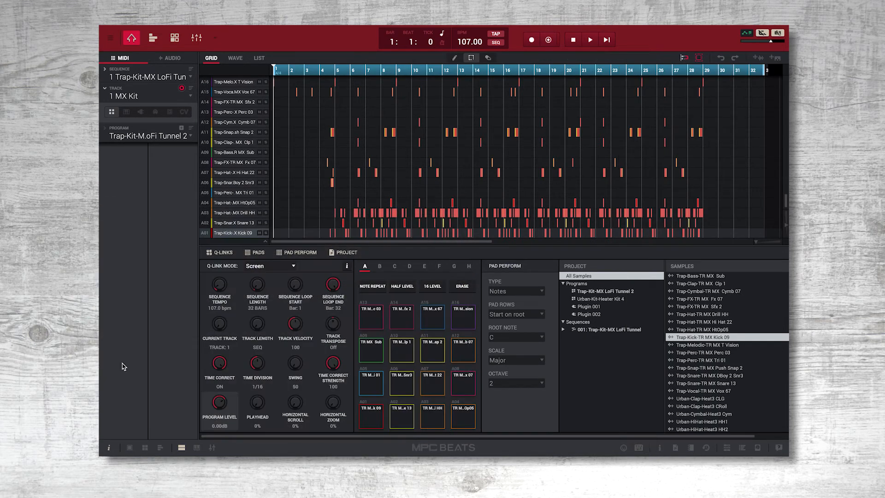
pyautogui.moveTo(604, 33)
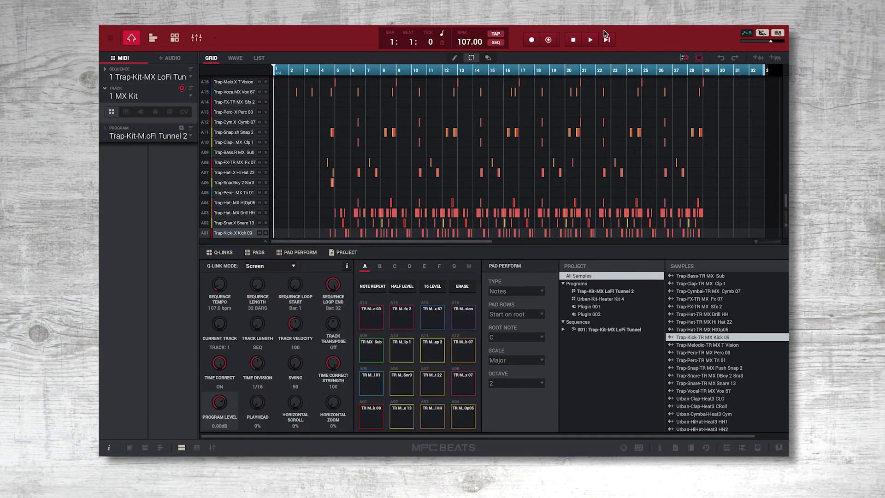
# Start the Trap drum sequence from the transport Play button.
pyautogui.click(591, 40)
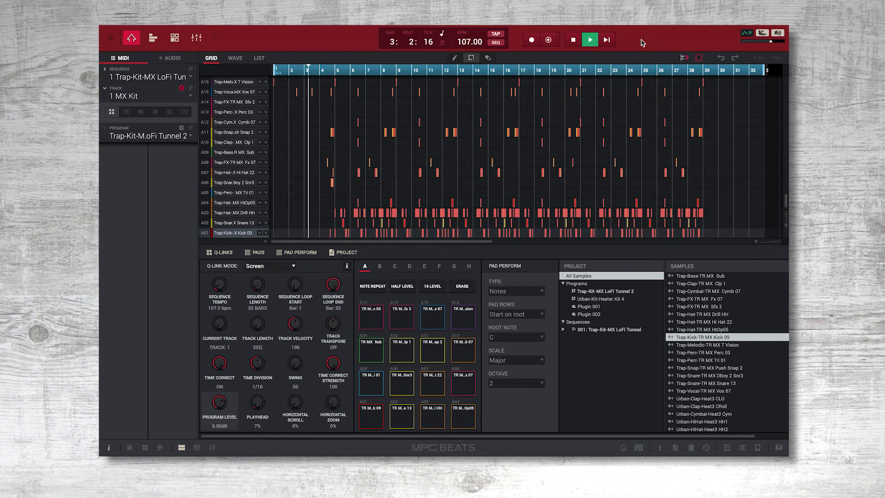
pyautogui.click(590, 40)
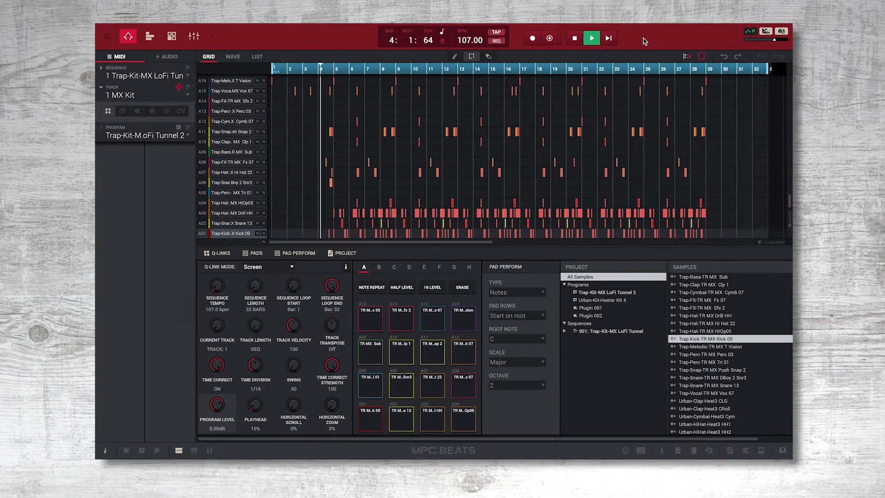
pyautogui.click(592, 37)
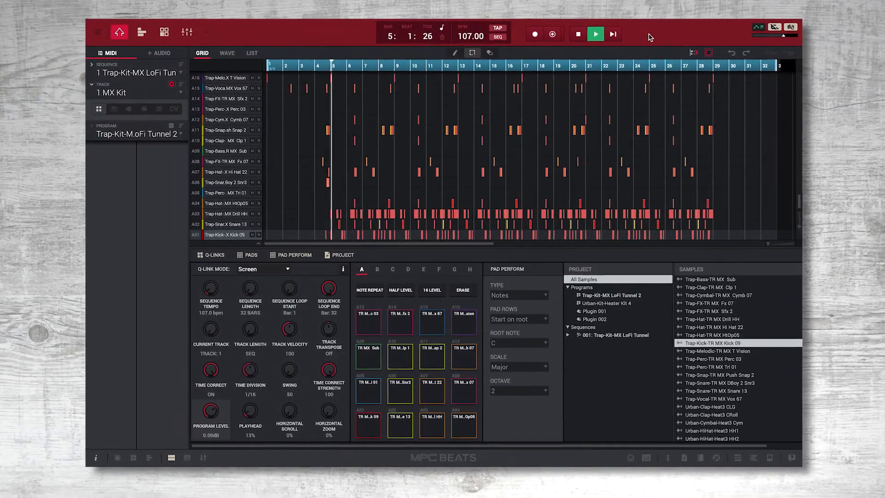
pyautogui.click(596, 34)
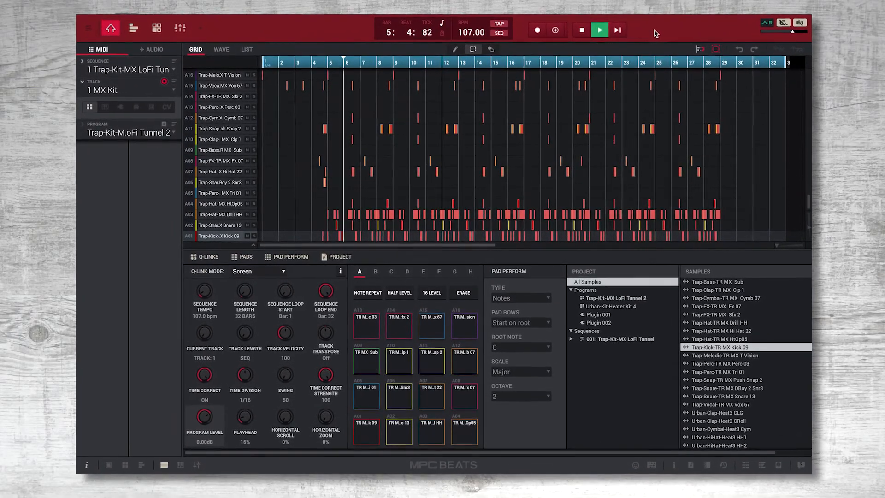